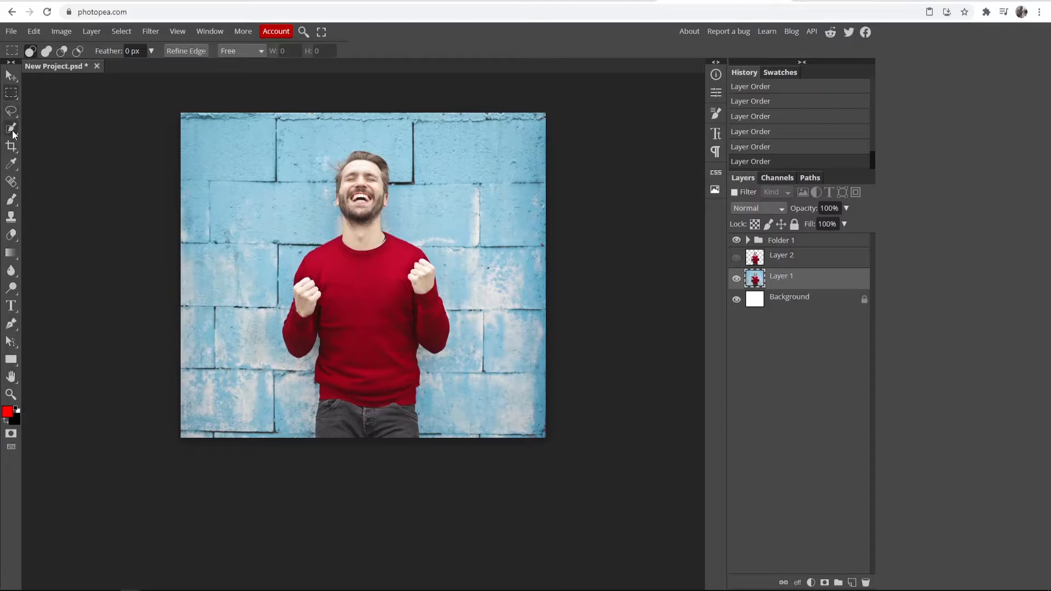
Step: Choose the Quick Selection Tool from the selection tool group
left_click(12, 128)
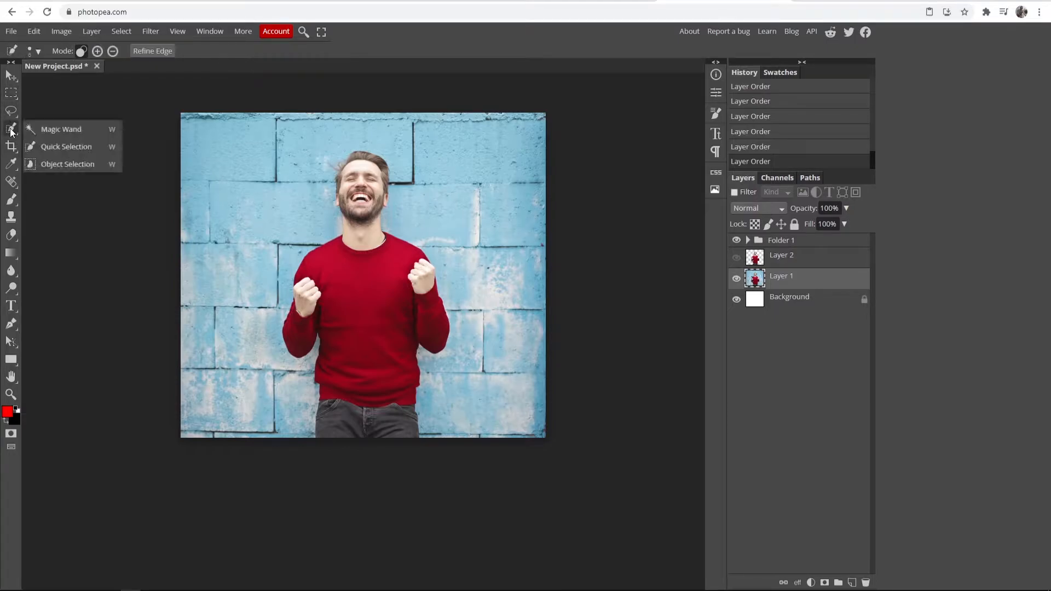
mouse_move(40, 152)
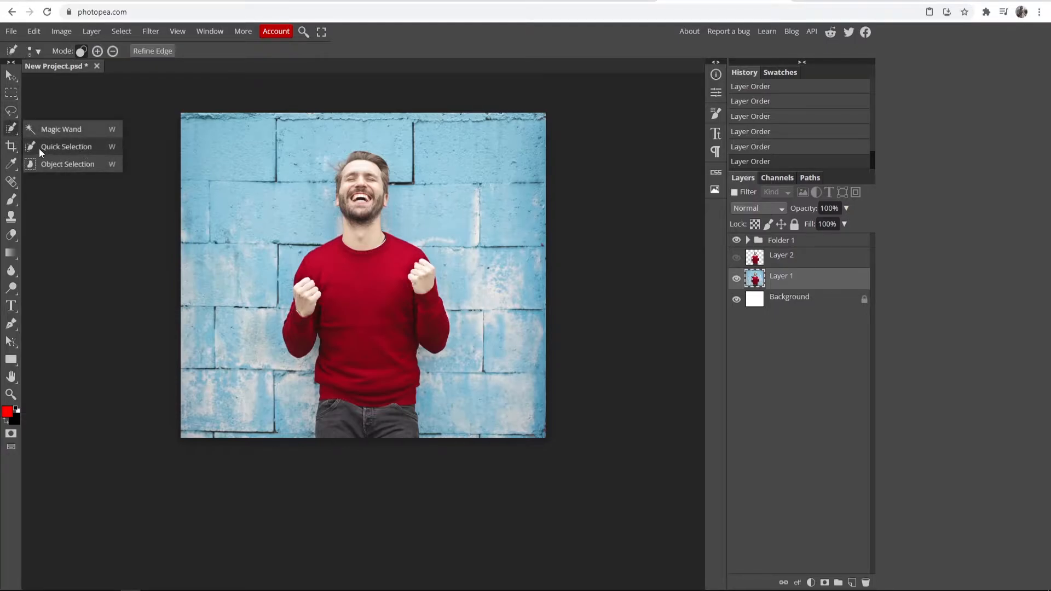
left_click(66, 146)
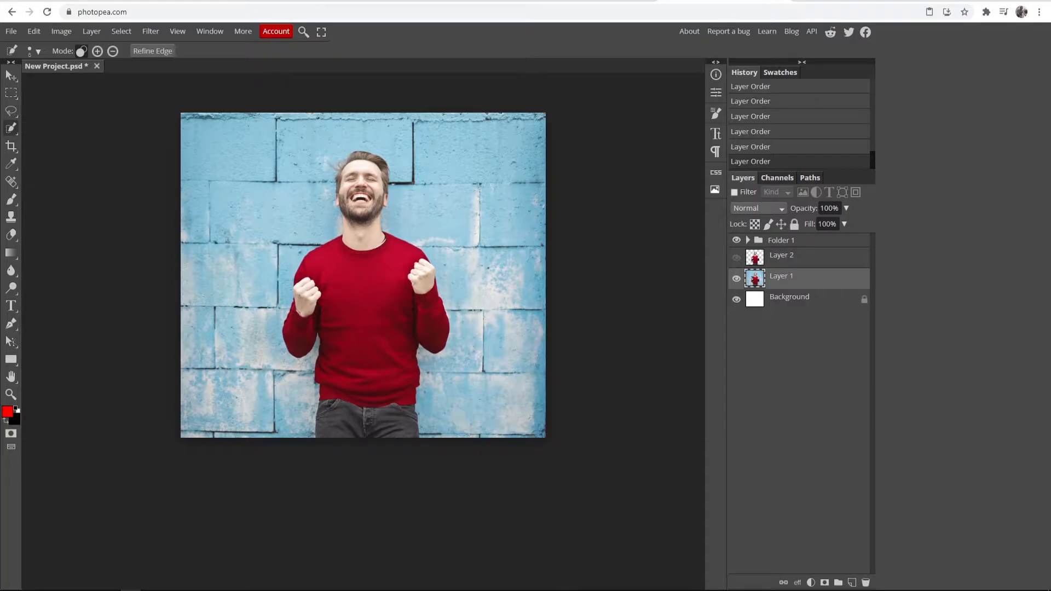
Step: Resize the quick selection brush to about 31 px
left_click(35, 51)
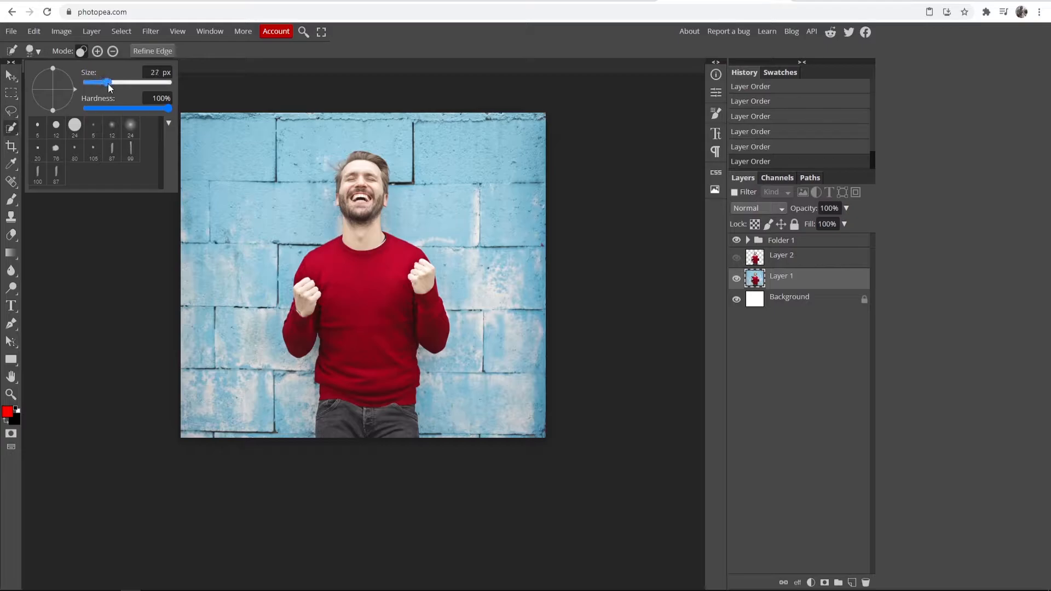
left_click_drag(105, 81, 98, 81)
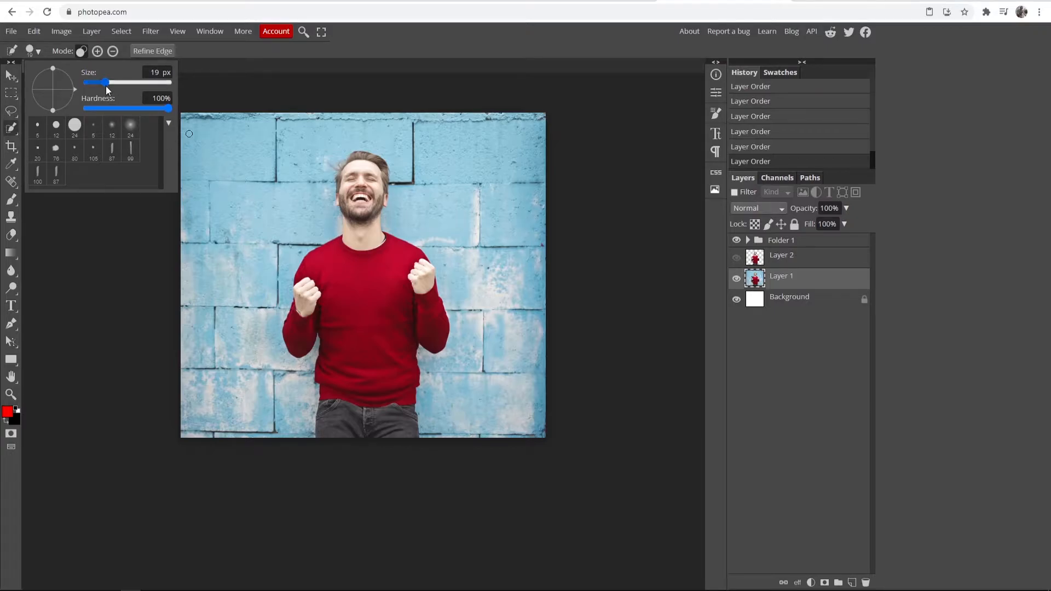
left_click_drag(101, 82, 125, 81)
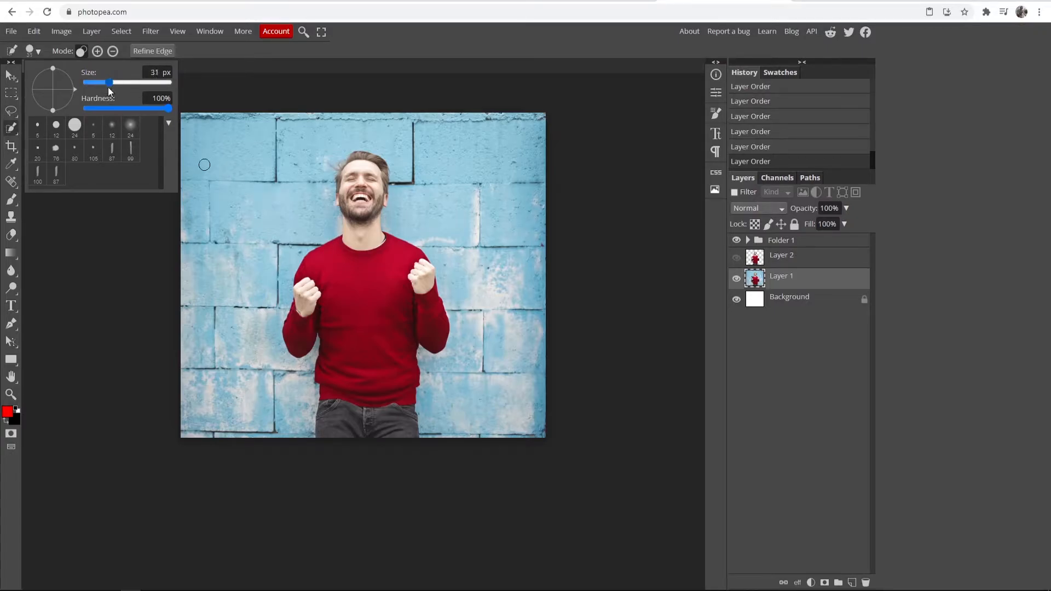
left_click_drag(110, 82, 102, 82)
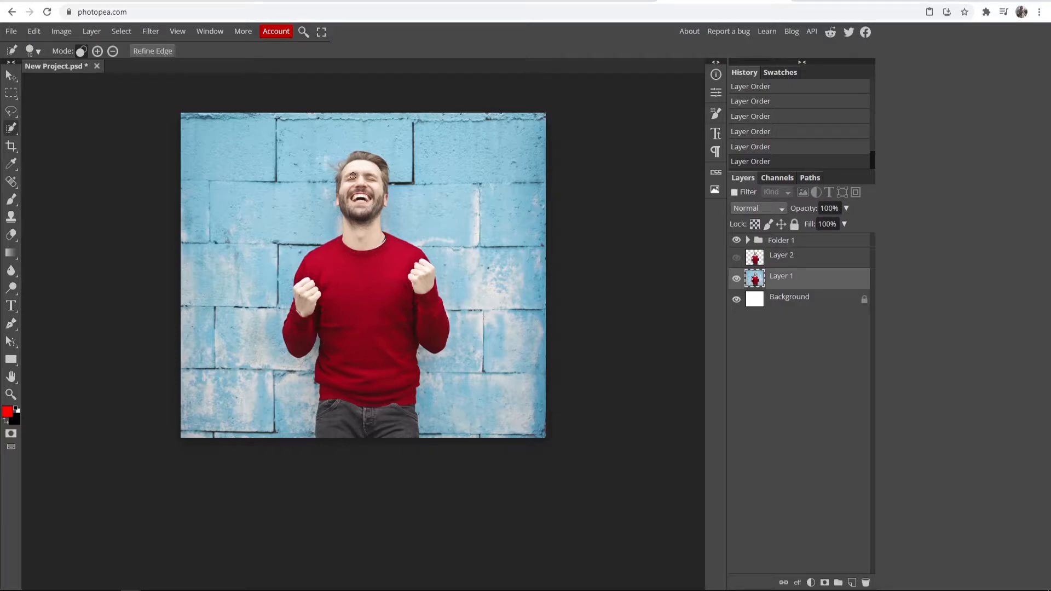
mouse_move(241, 237)
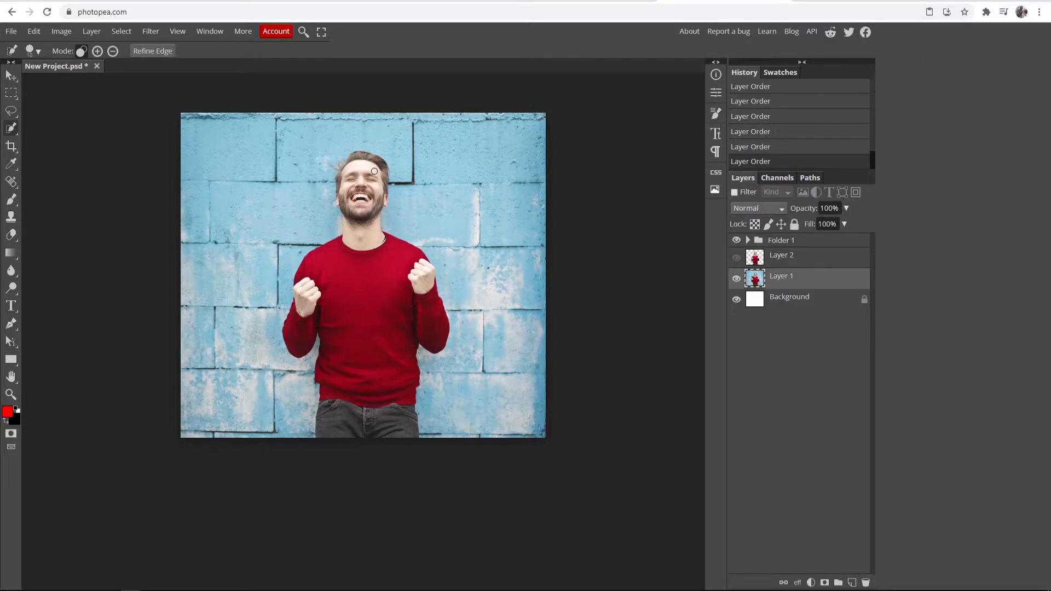
Step: Paint a quick selection over the man's red sweater, hands and face
left_click(374, 170)
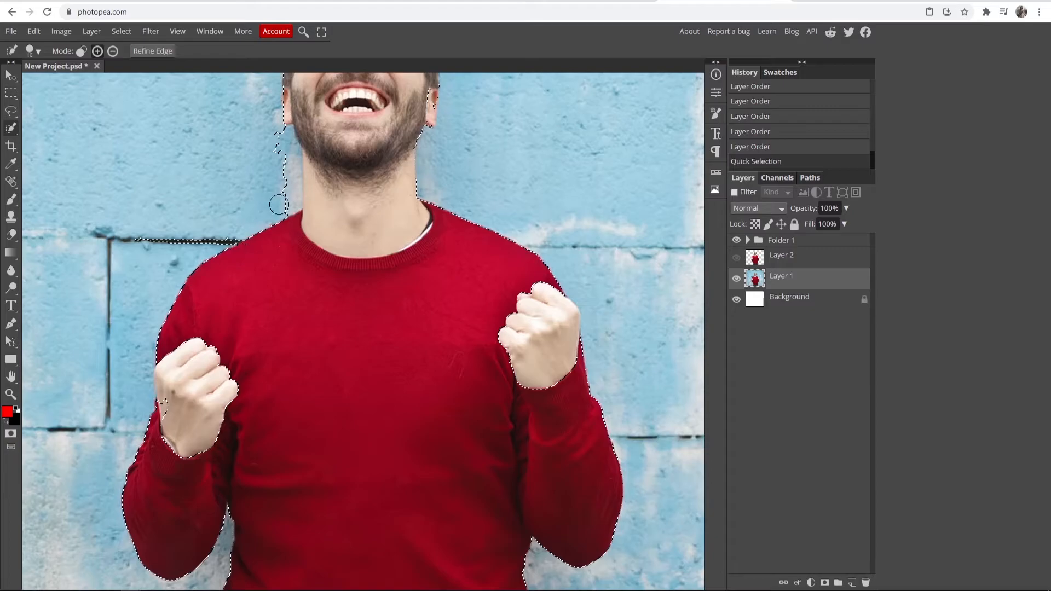
mouse_move(274, 180)
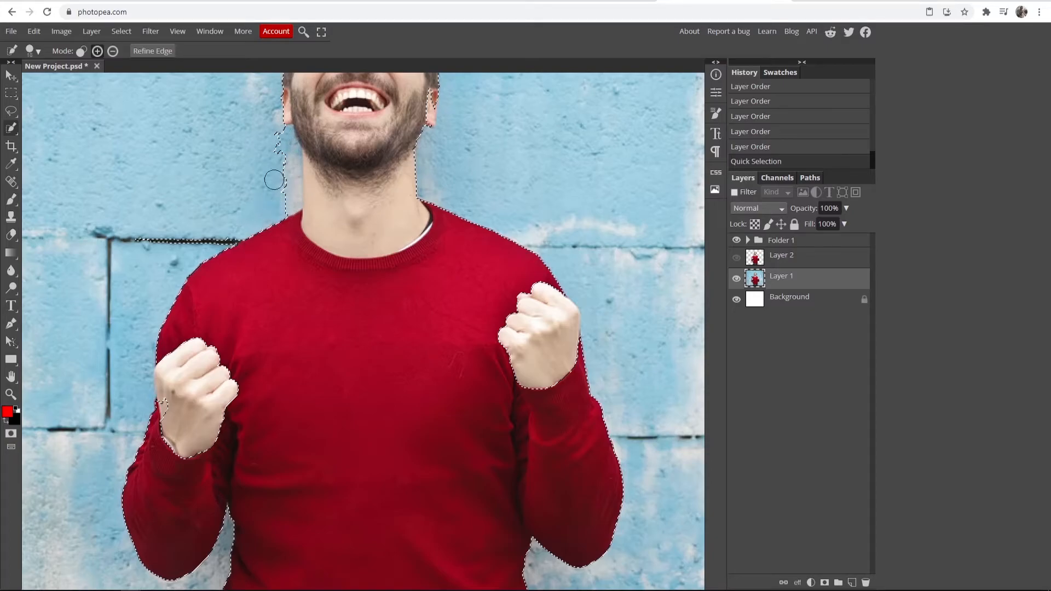
mouse_move(42, 138)
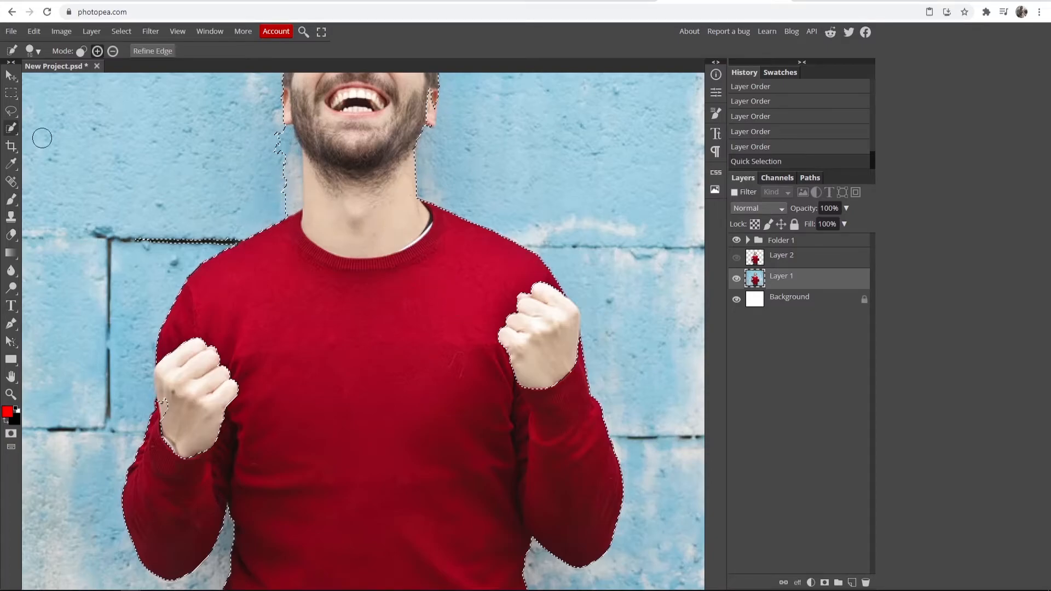
mouse_move(122, 77)
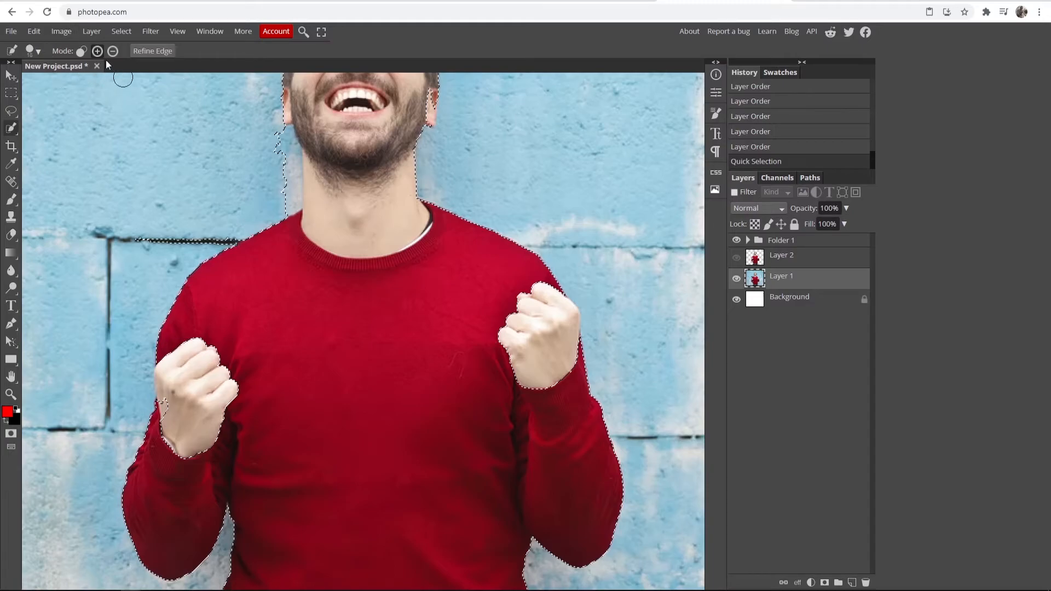
Step: Add the missed outline and shoulder areas so the selection covers the whole man
left_click(113, 51)
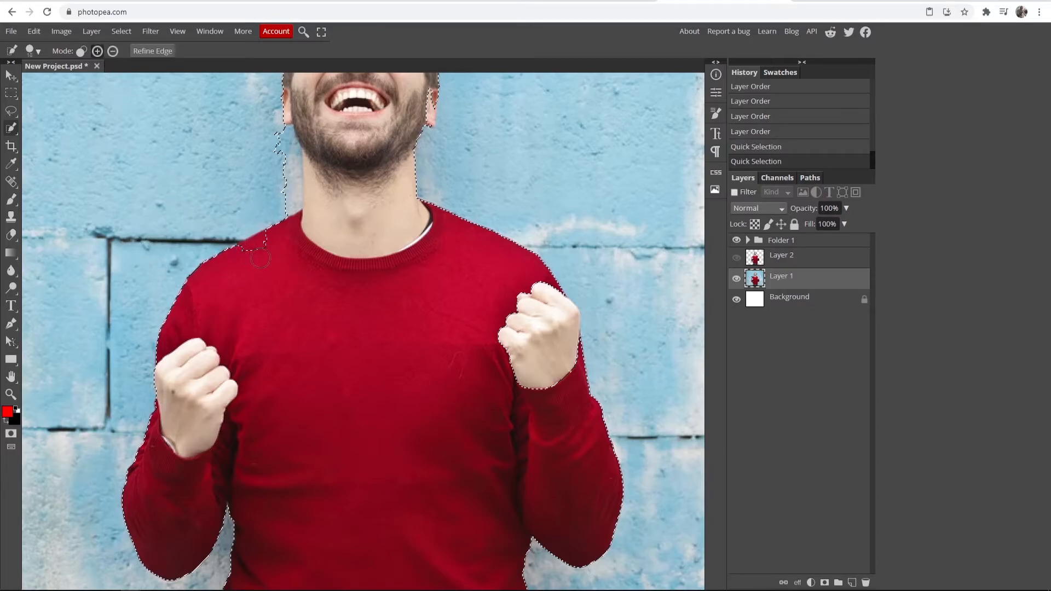
left_click(37, 51)
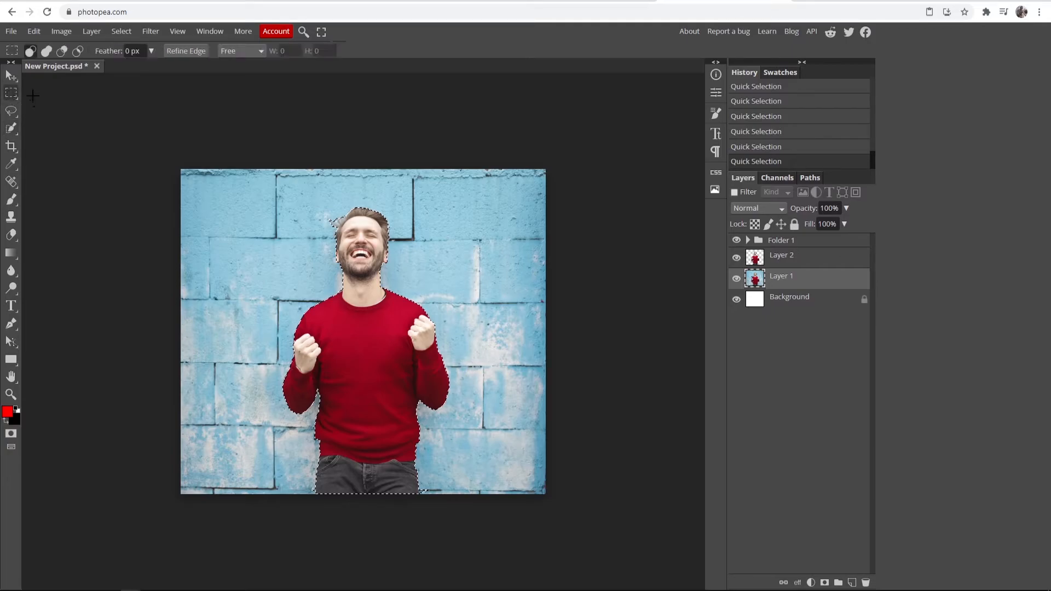
mouse_move(223, 170)
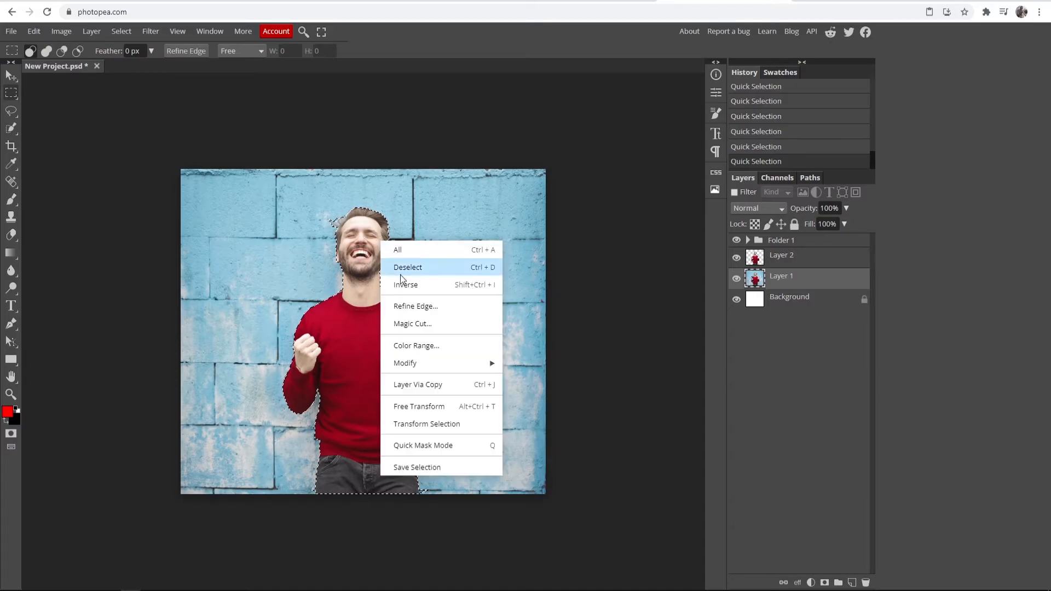
mouse_move(417, 385)
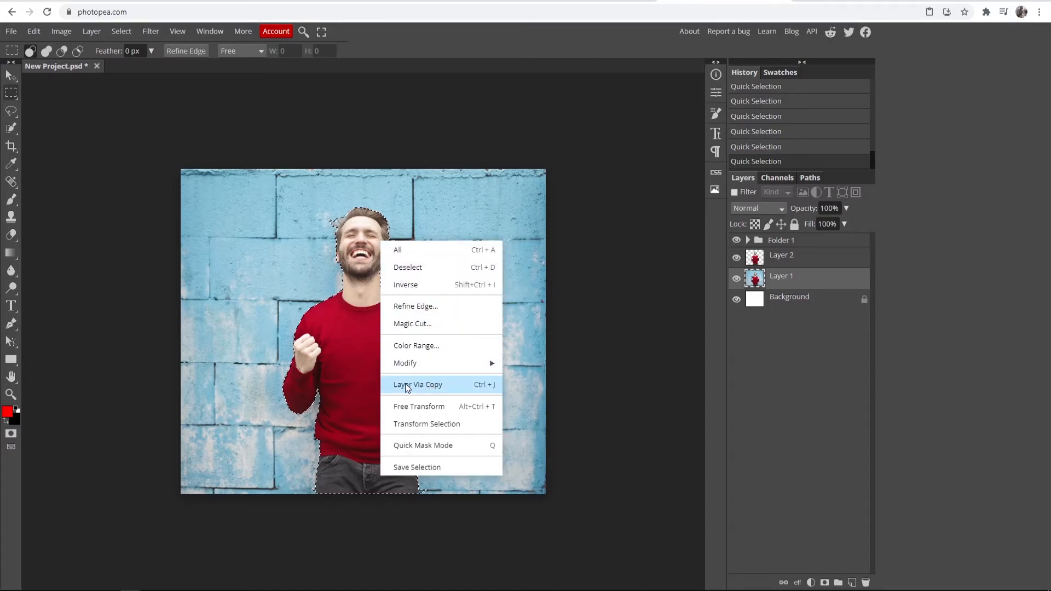
Step: Copy the selected man onto a new Layer 3 via Layer Via Copy
left_click(418, 384)
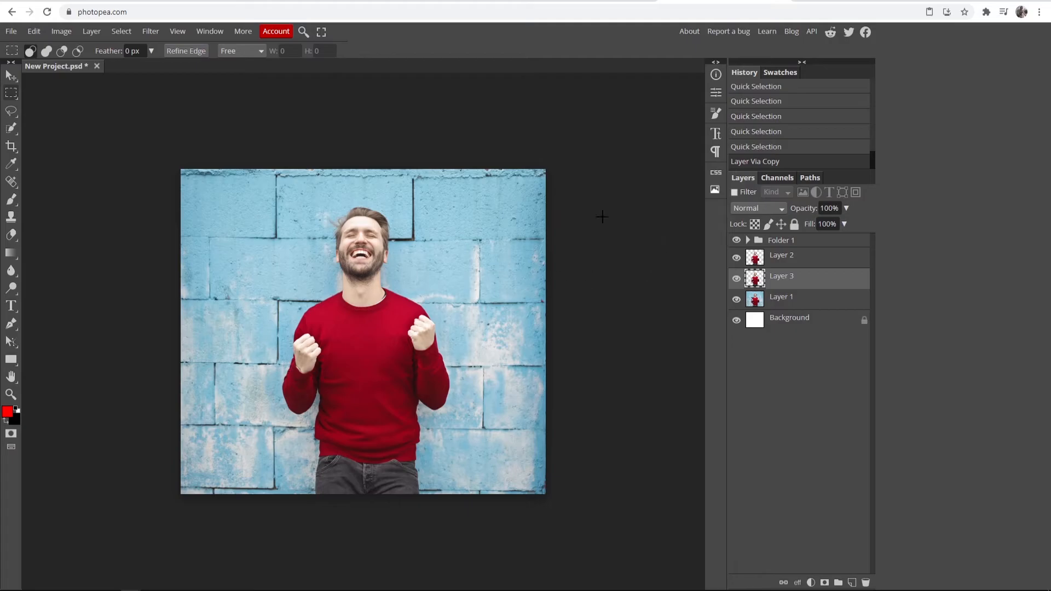
mouse_move(338, 280)
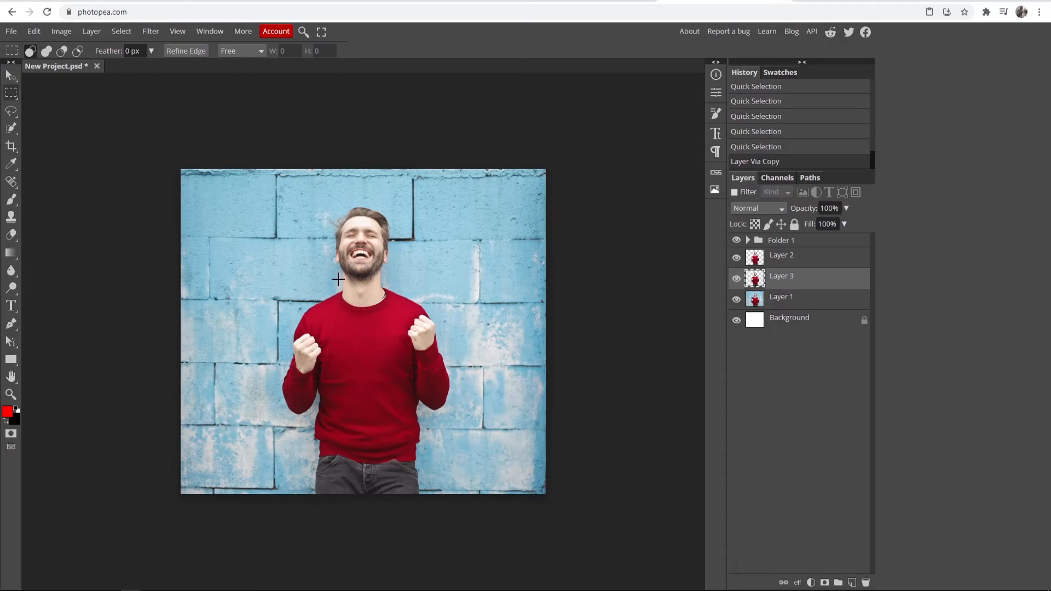
Step: Hide Layer 2 and select Layer 1, the original photo
left_click(782, 256)
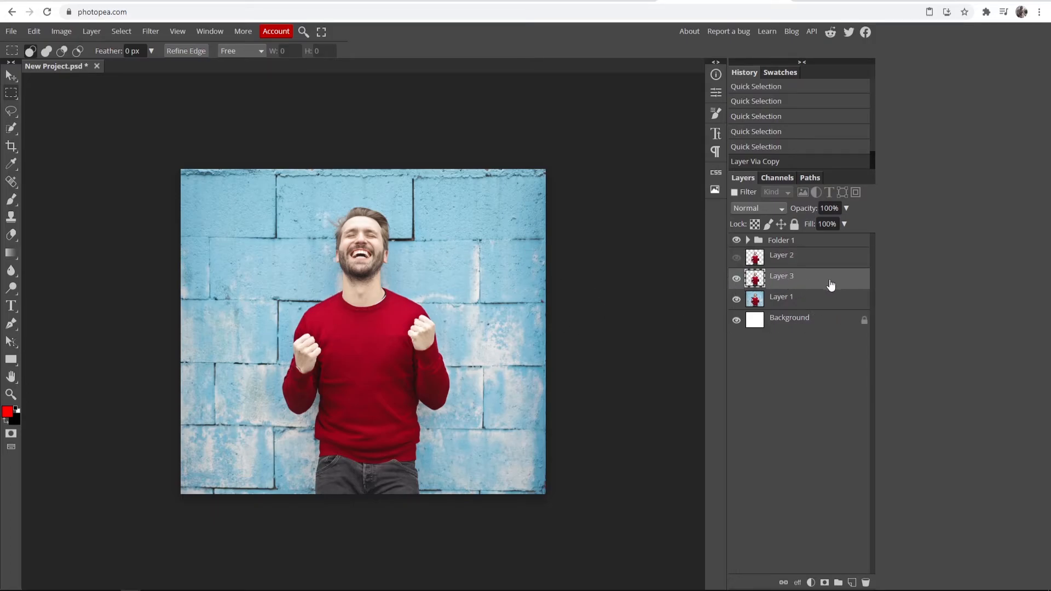
left_click(736, 297)
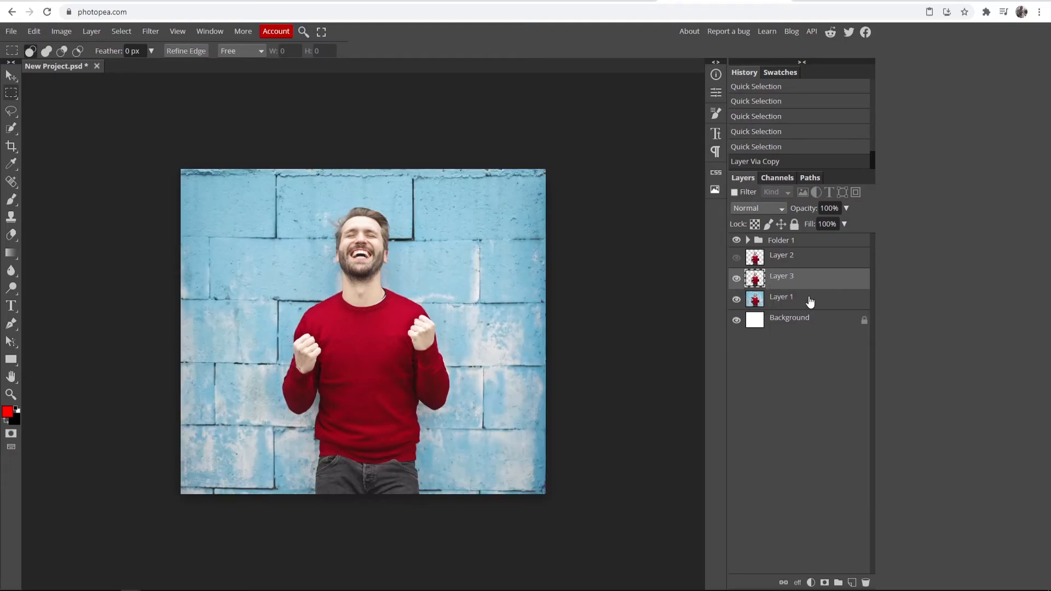
left_click(781, 296)
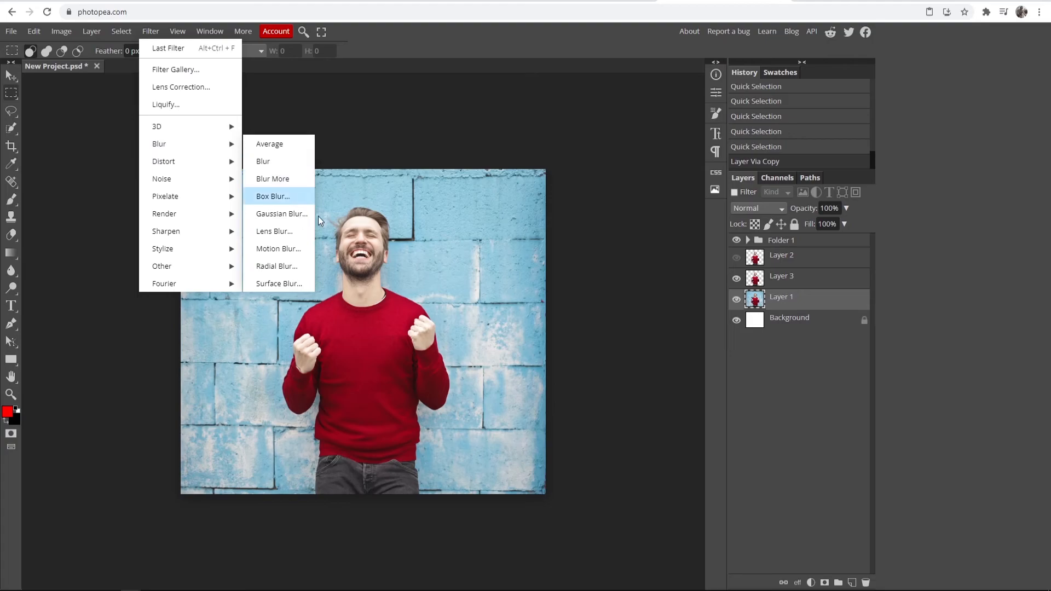
Step: Apply a 10 px Gaussian Blur to Layer 1's brick wall background
left_click(282, 213)
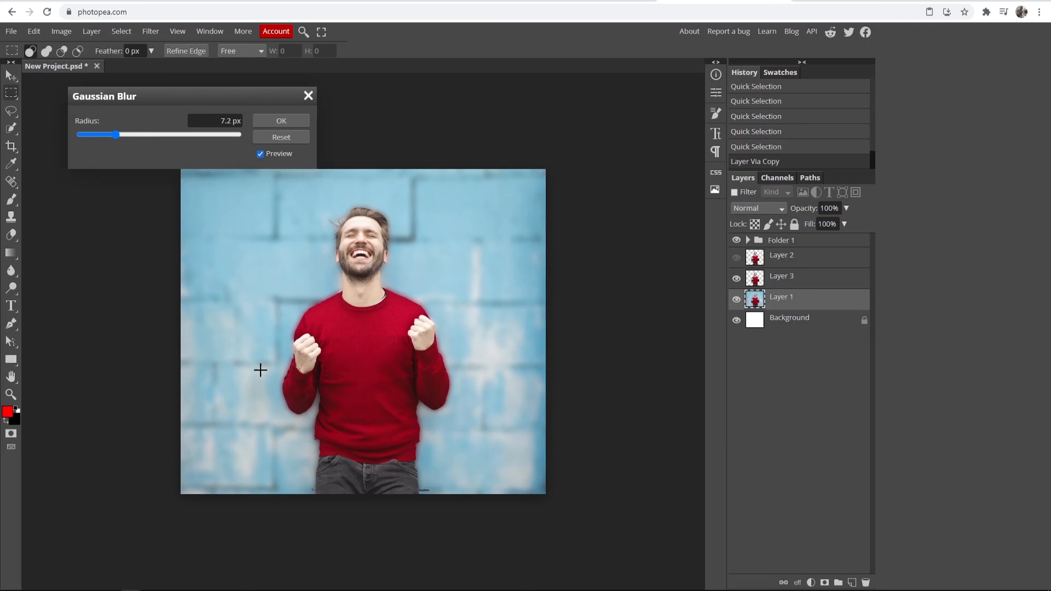
left_click_drag(115, 134, 131, 134)
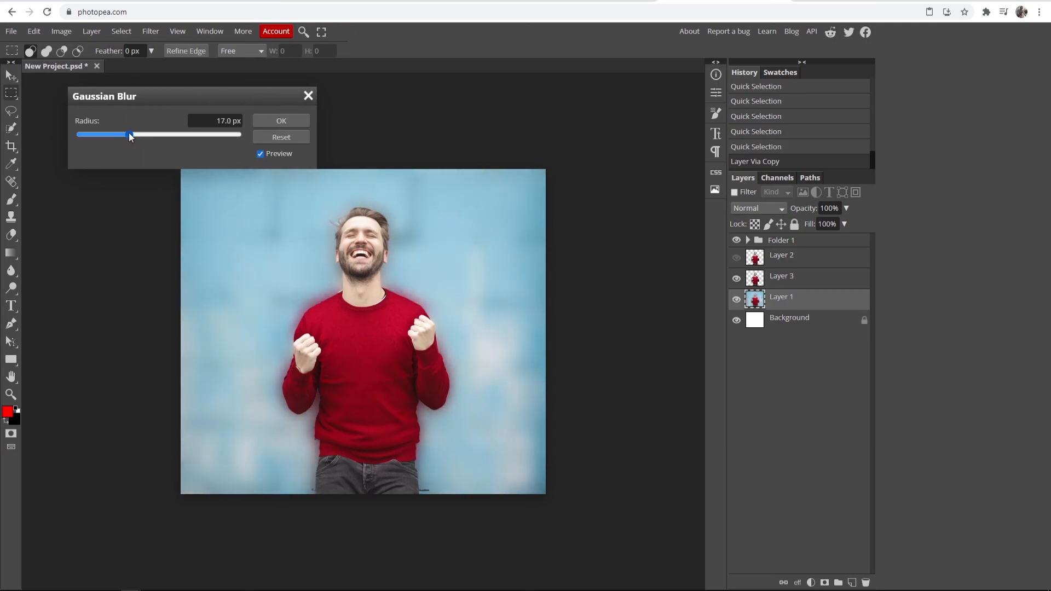
left_click_drag(130, 135, 110, 135)
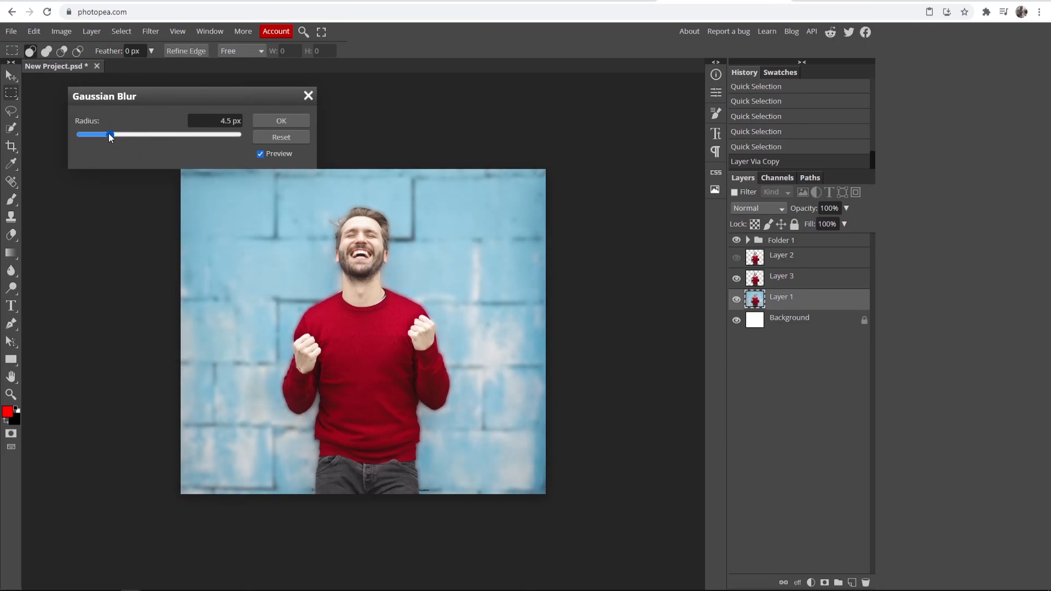
left_click_drag(111, 134, 123, 134)
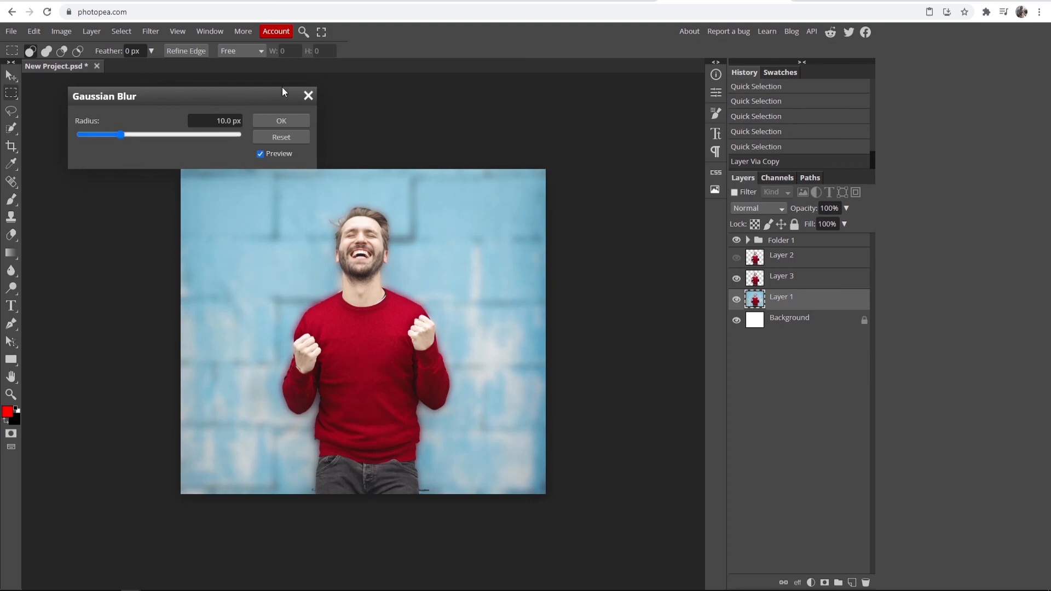
left_click(281, 120)
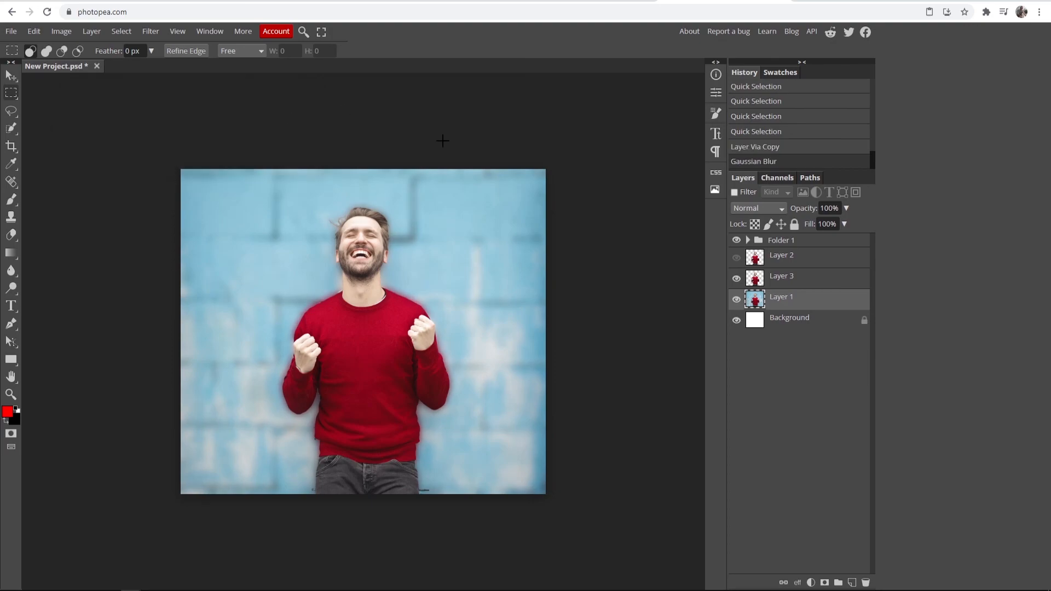